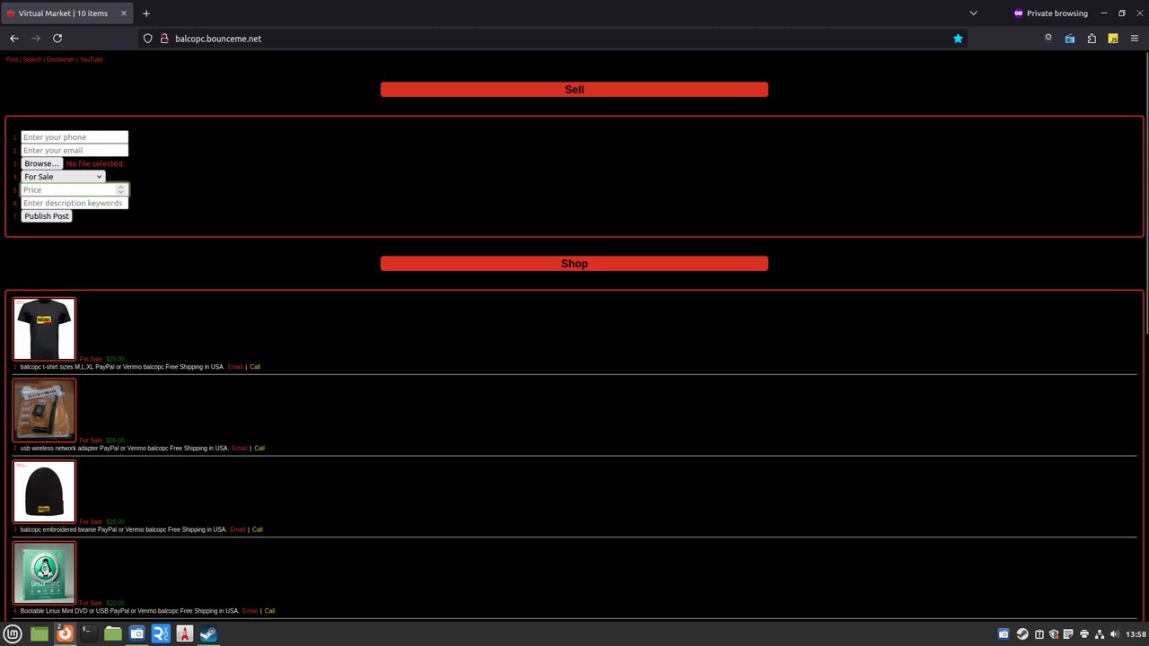
Load hashes.com in Firefox, replacing the initially typed hashcat.net address
type("hashcat.net/")
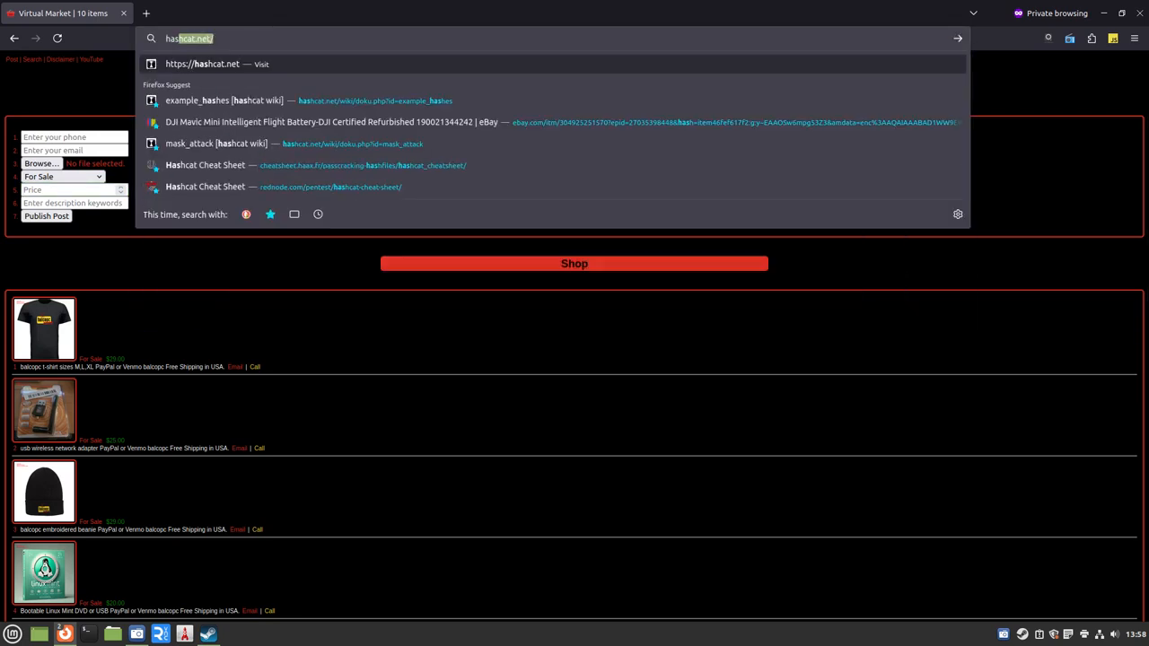
type("hashes.com/en/decrypt/hash")
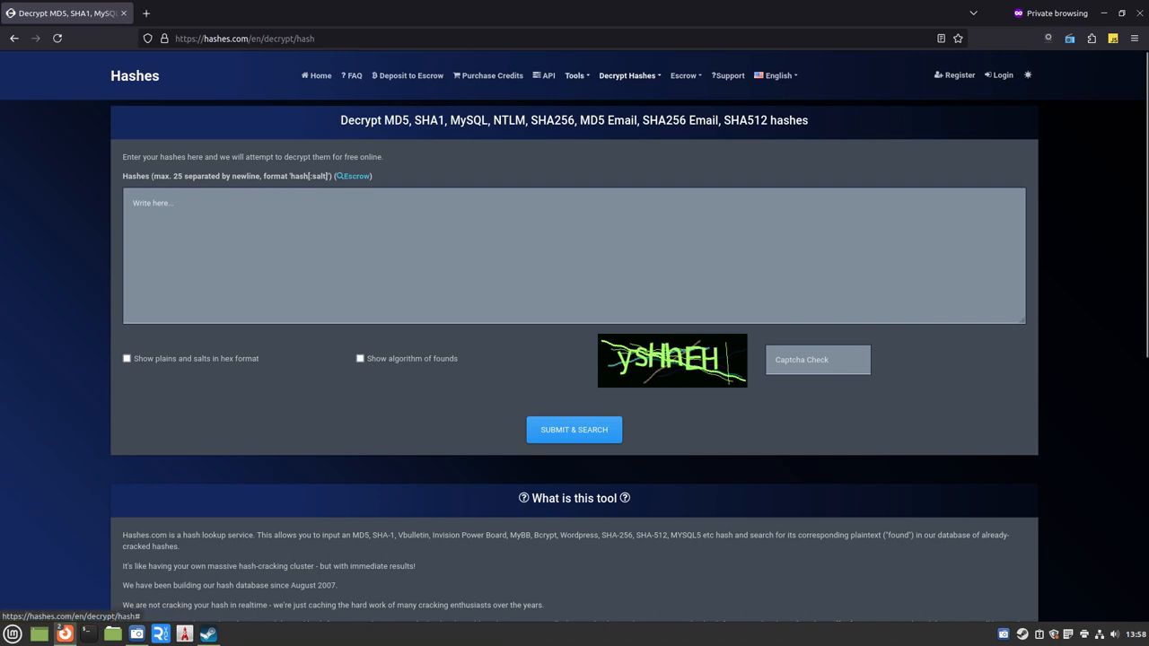
Open the *2john Hash Extractor page from Tools and scroll through its list
left_click(574, 75)
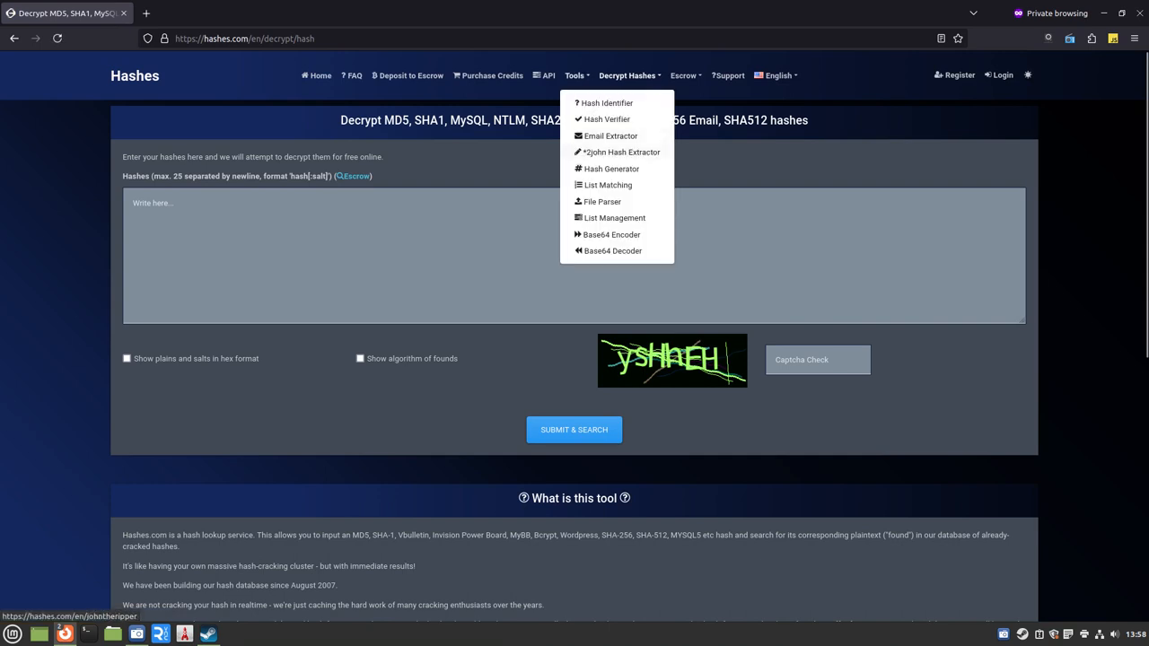
left_click(617, 152)
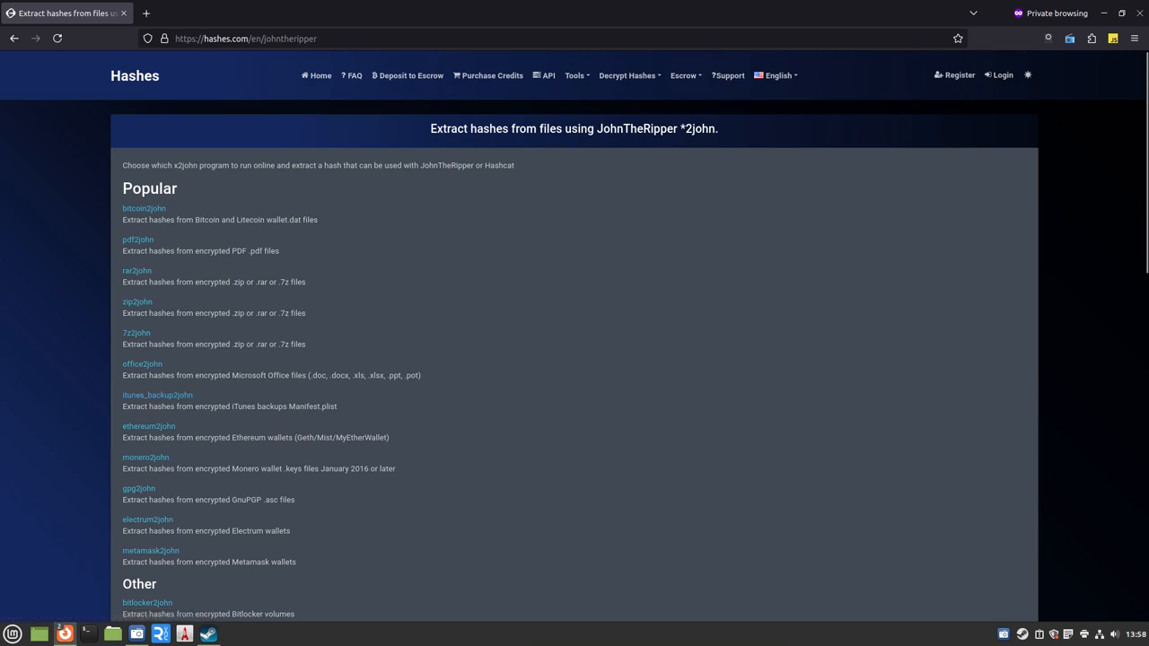
scroll("down", 3)
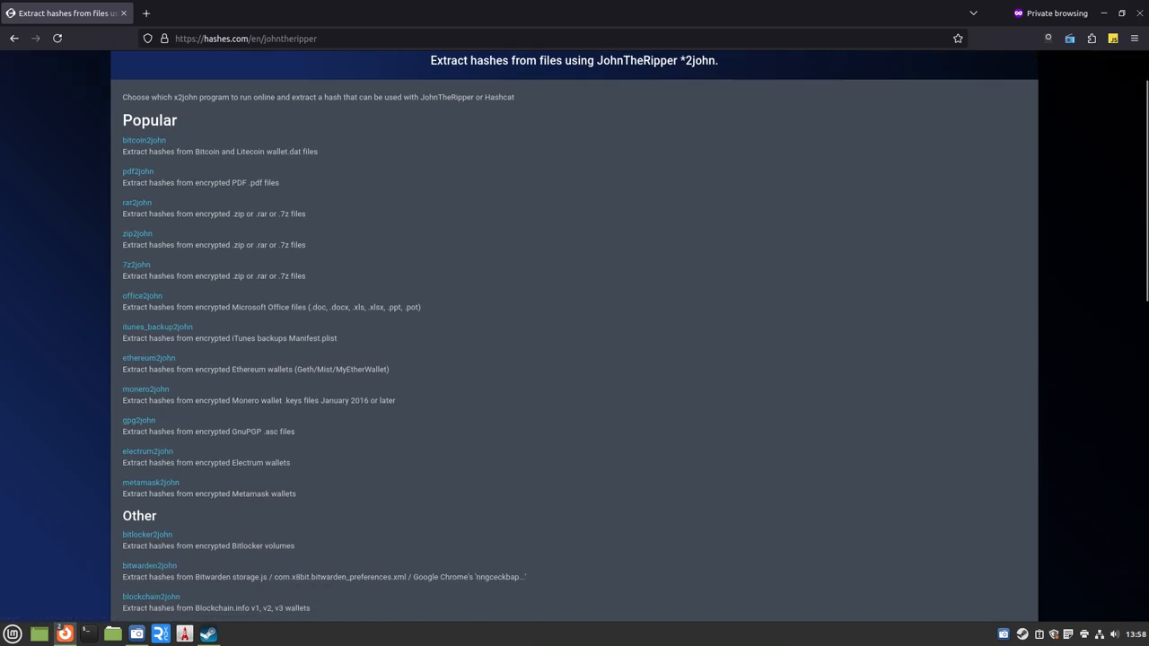
scroll("down", 3)
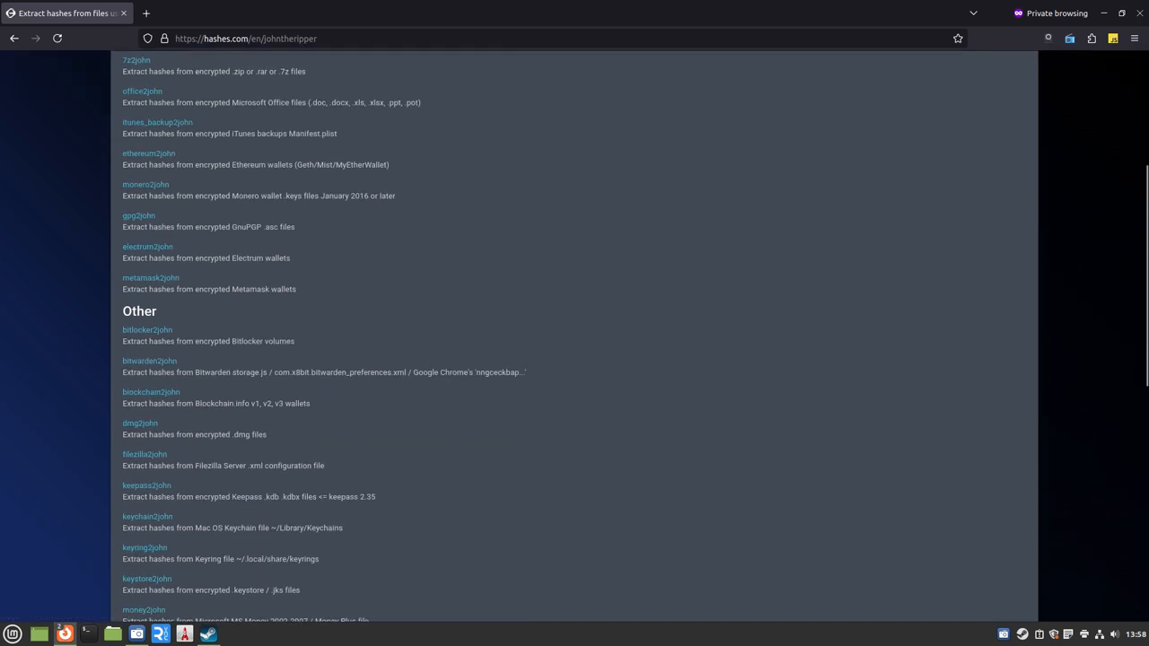
scroll("down", 3)
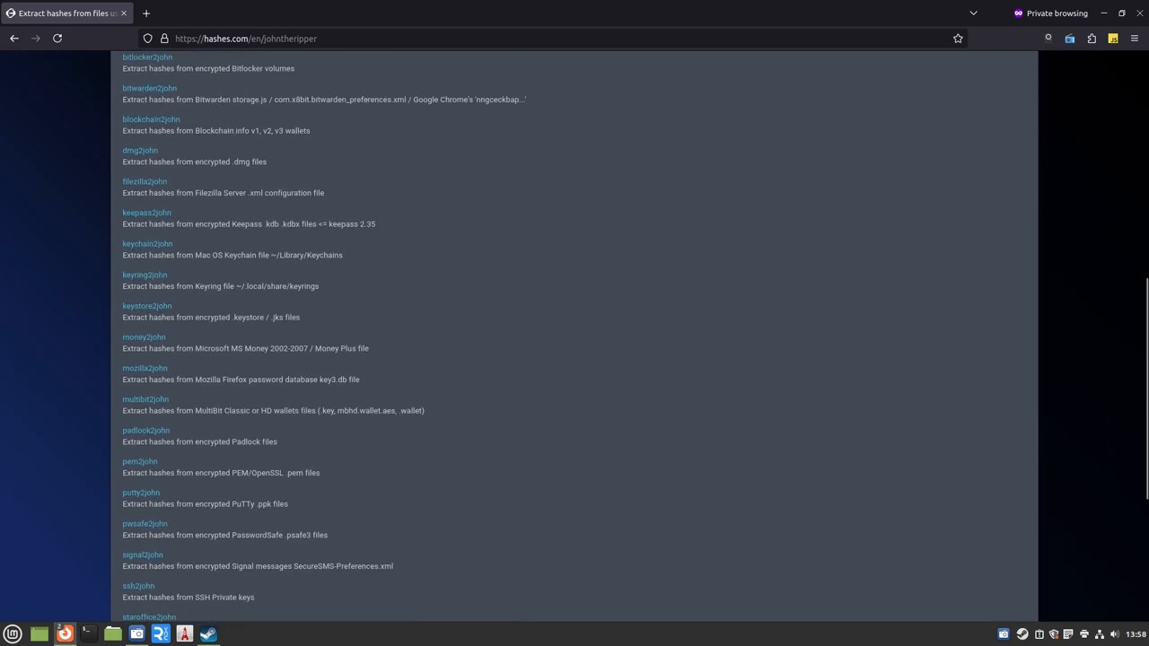
scroll("up", 3)
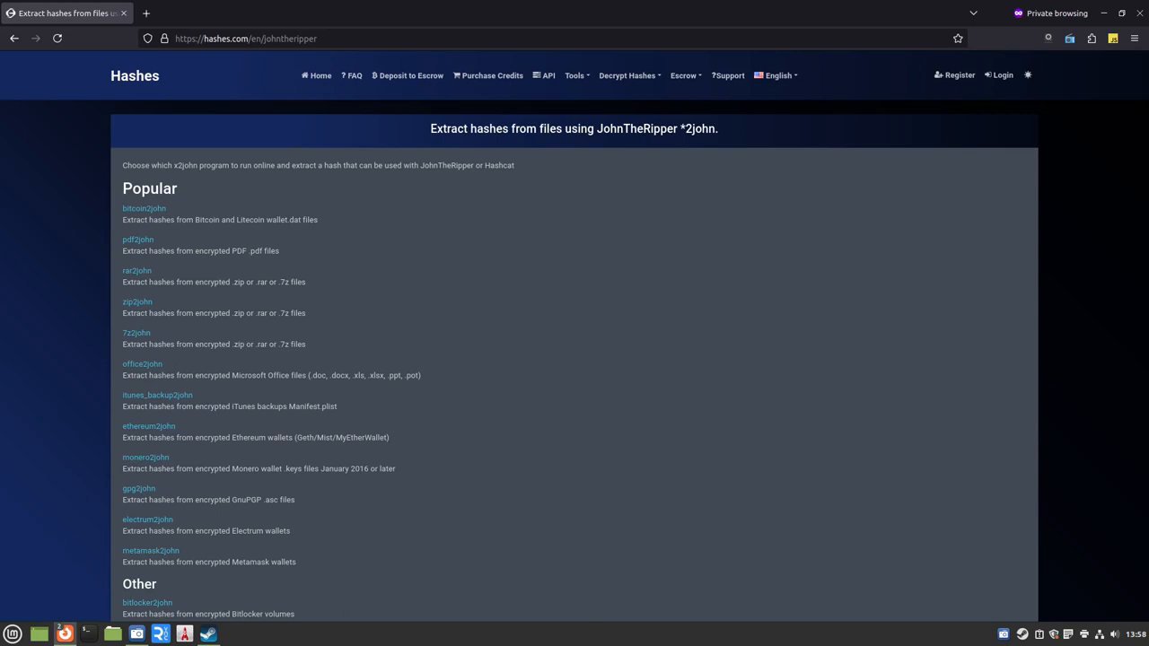
mouse_move(111, 634)
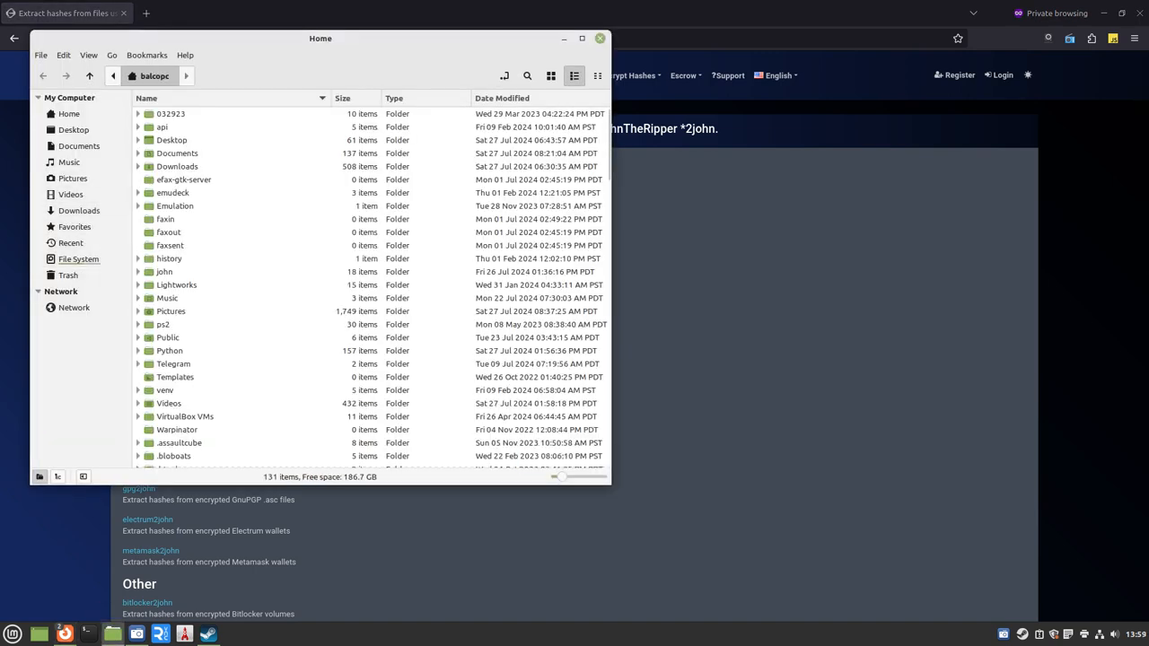
Open protected_pdf.pdf from the Python folder, revealing its password prompt
double_click(169, 350)
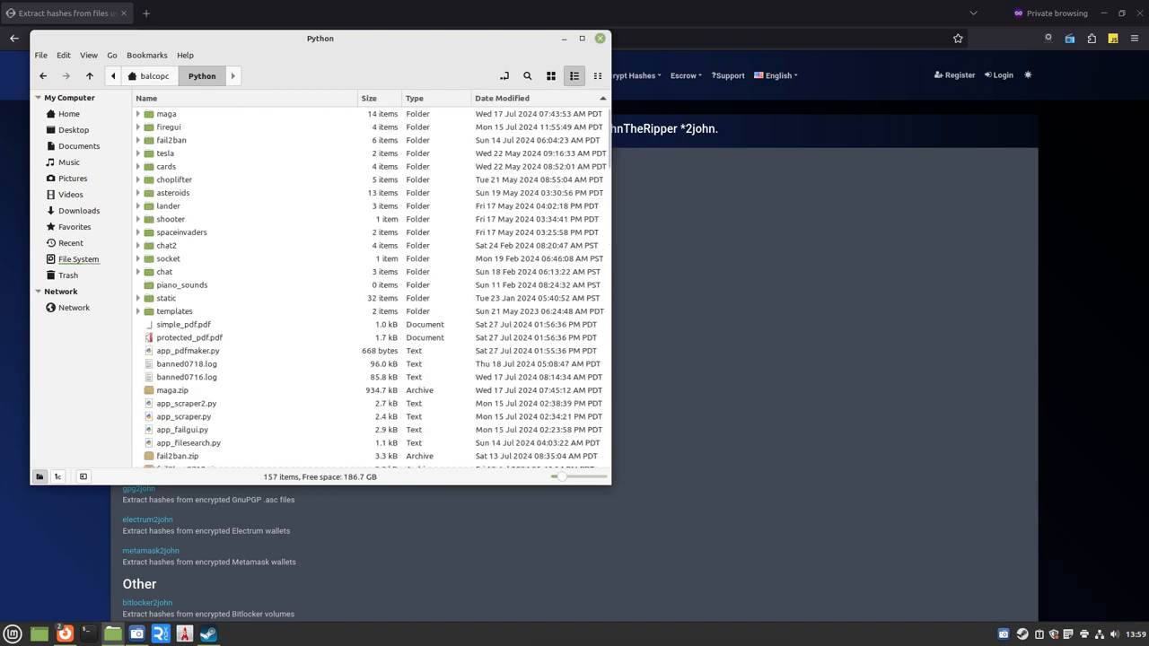
left_click(189, 336)
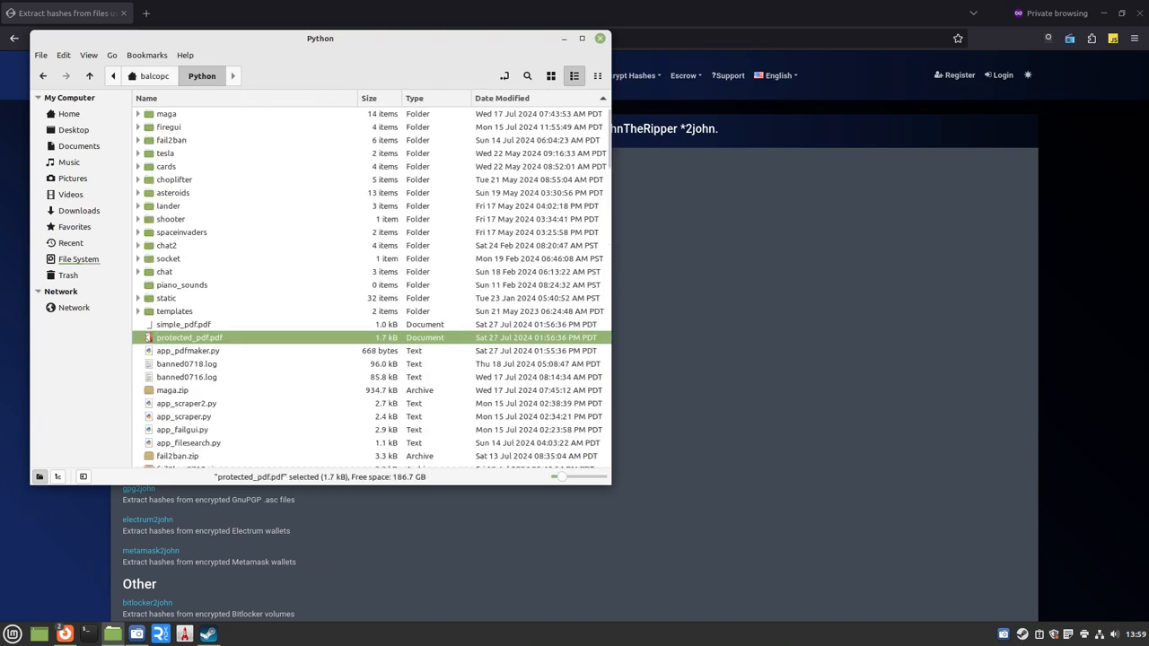
double_click(188, 337)
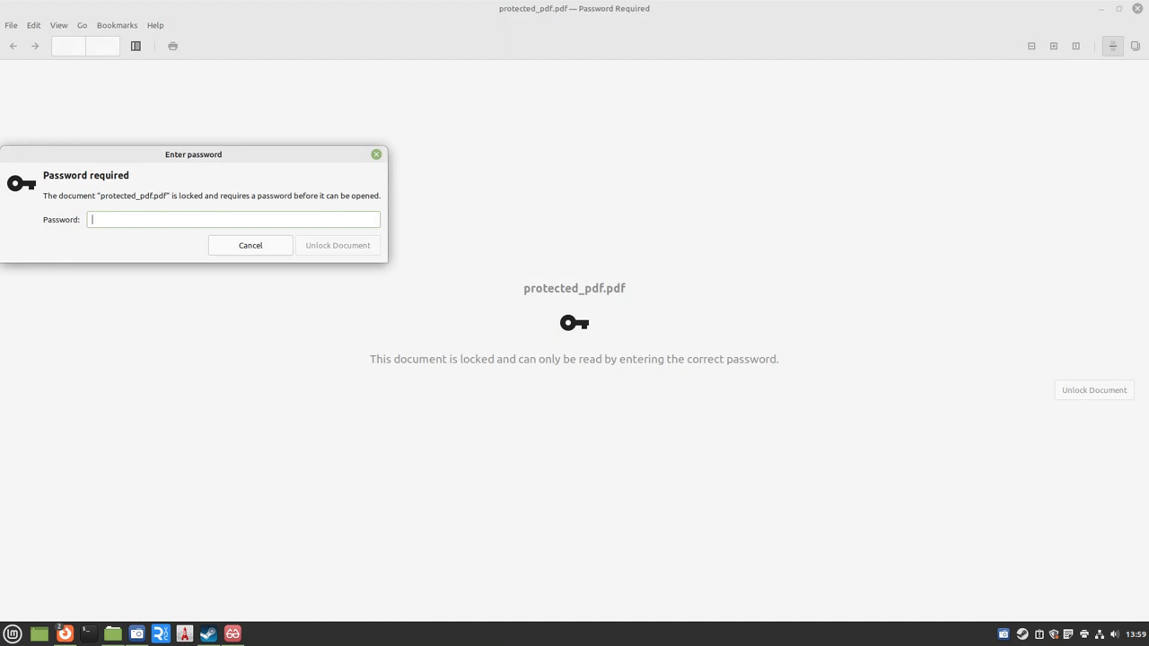
Dismiss the locked Xreader window to return to the *2john extractor list
left_click_drag(193, 154, 574, 277)
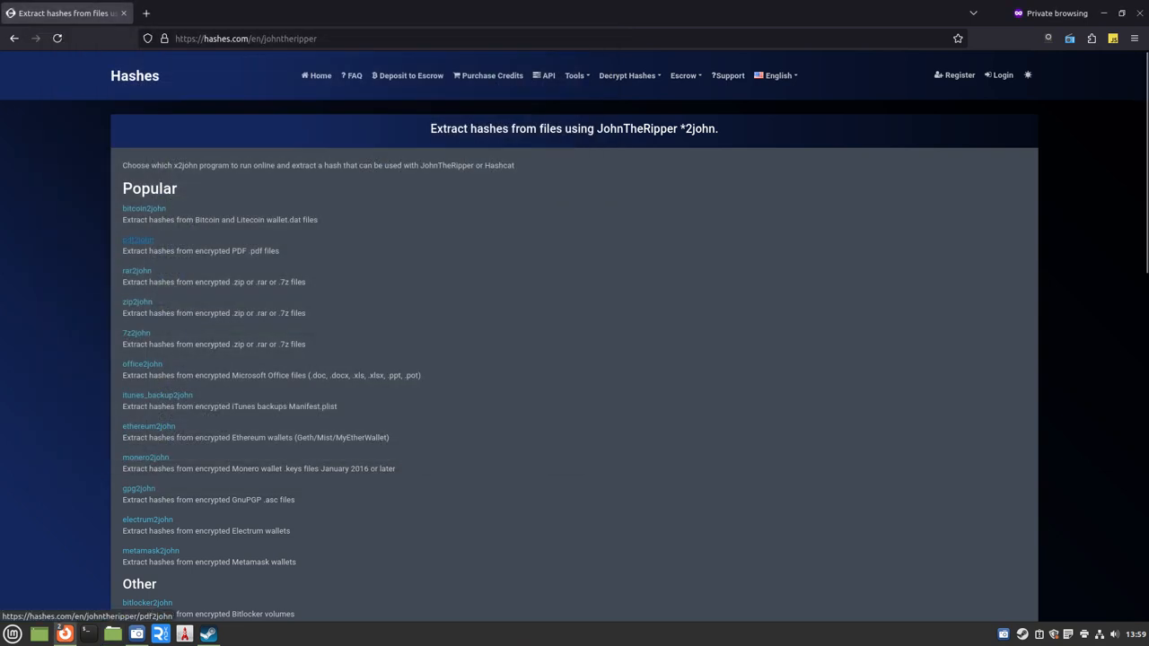
Upload protected_pdf.pdf to pdf2john and submit it to extract the hash
left_click(137, 240)
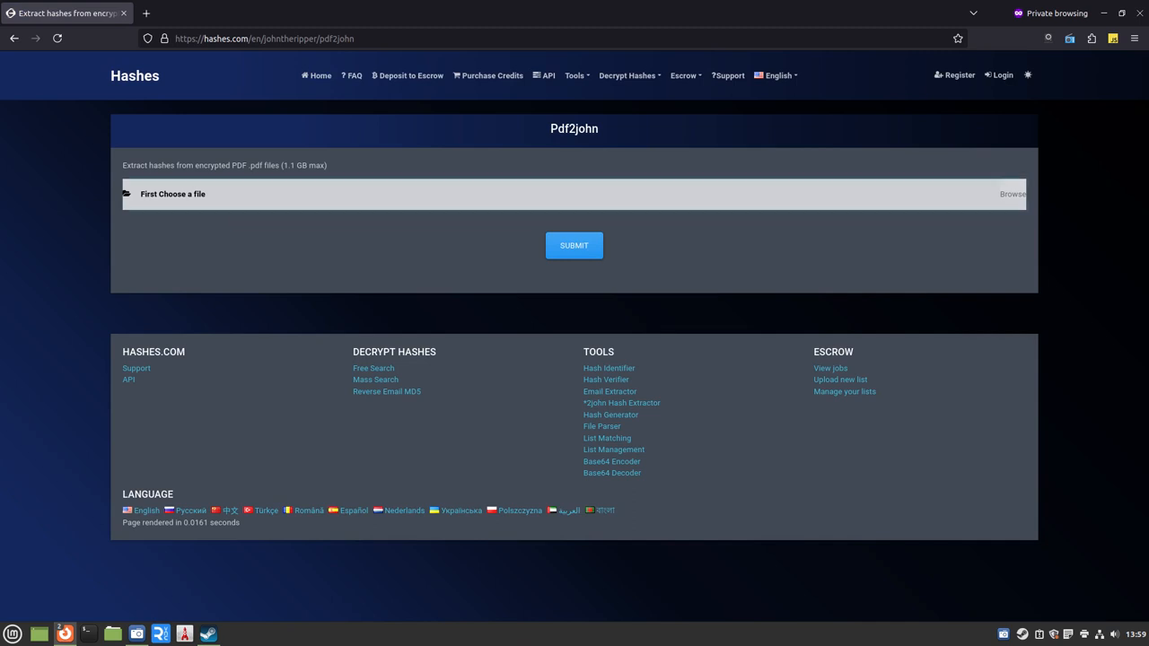
left_click(1012, 194)
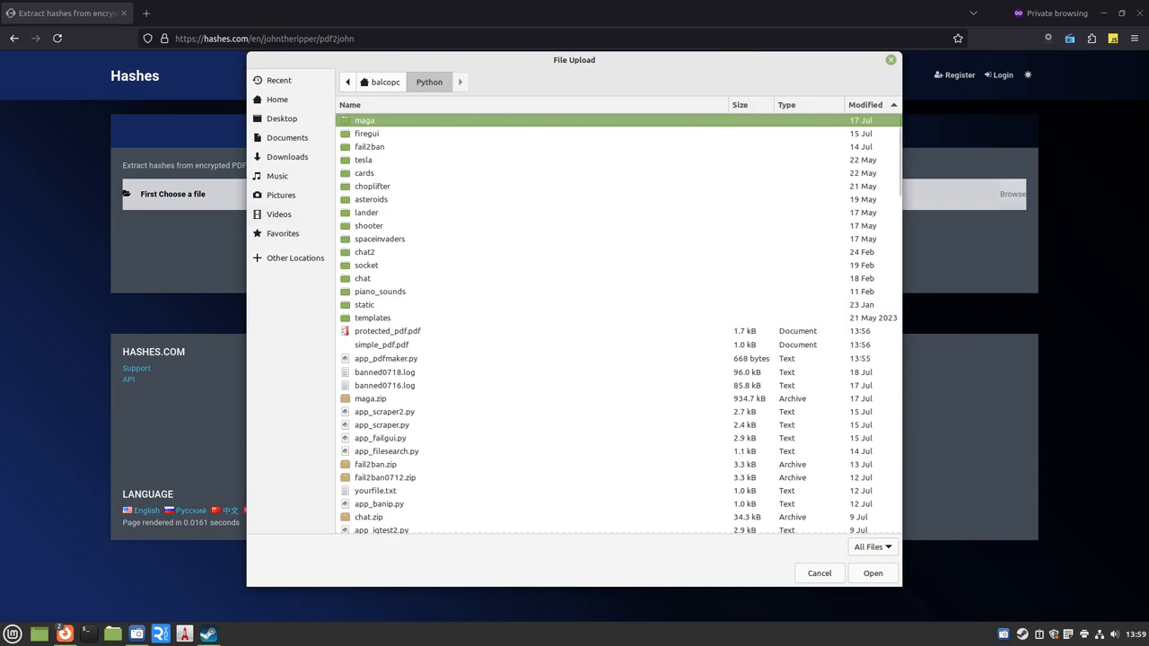
left_click(871, 573)
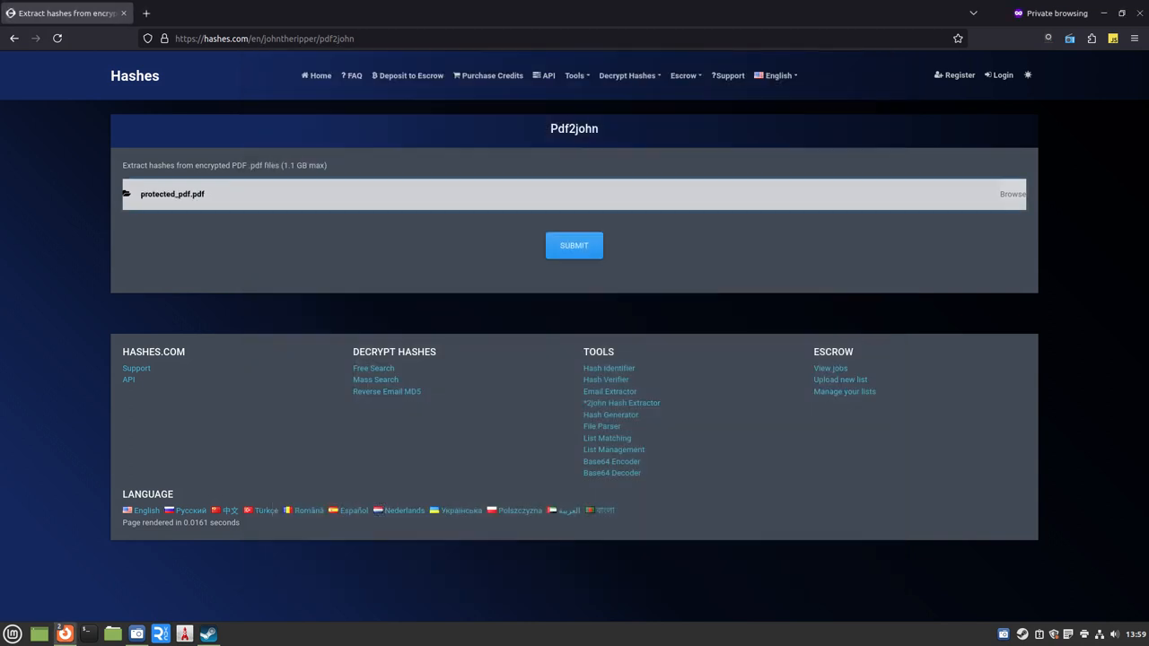
left_click(573, 245)
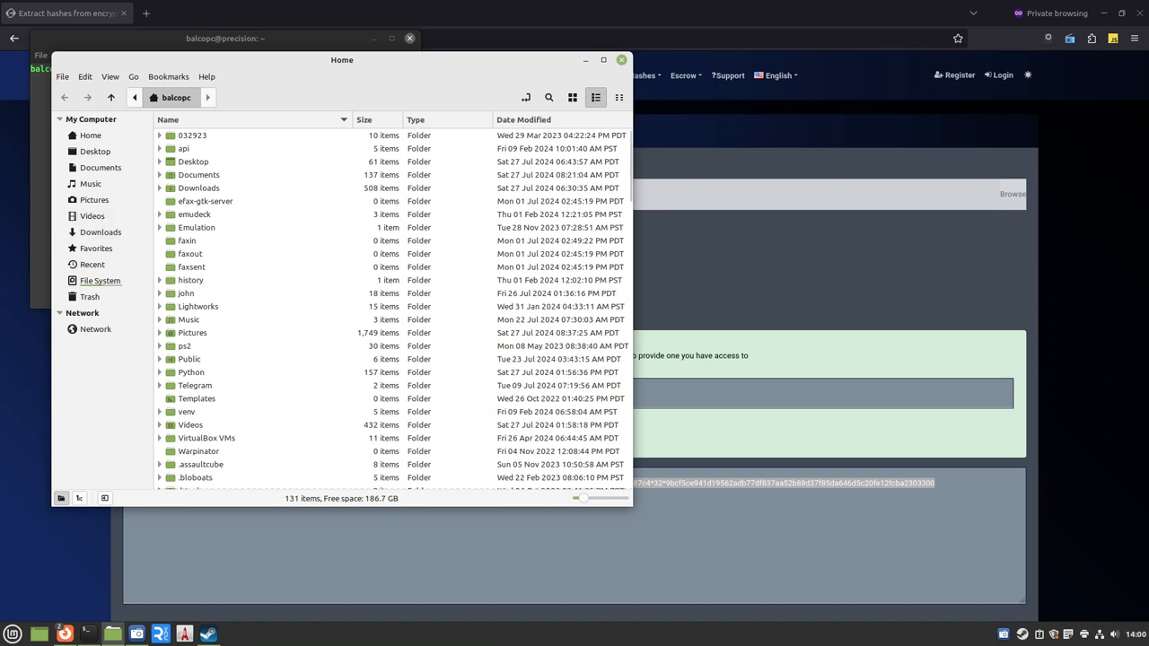
Browse the john/run folder in Nemo, then bring up the terminal
double_click(185, 293)
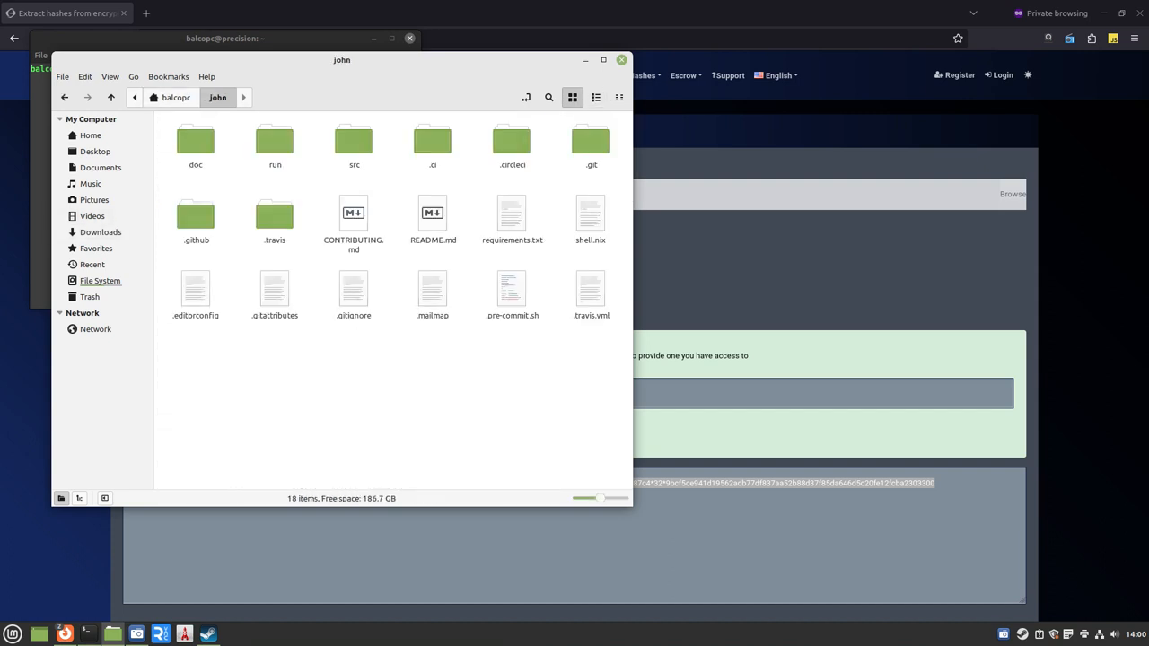
double_click(275, 143)
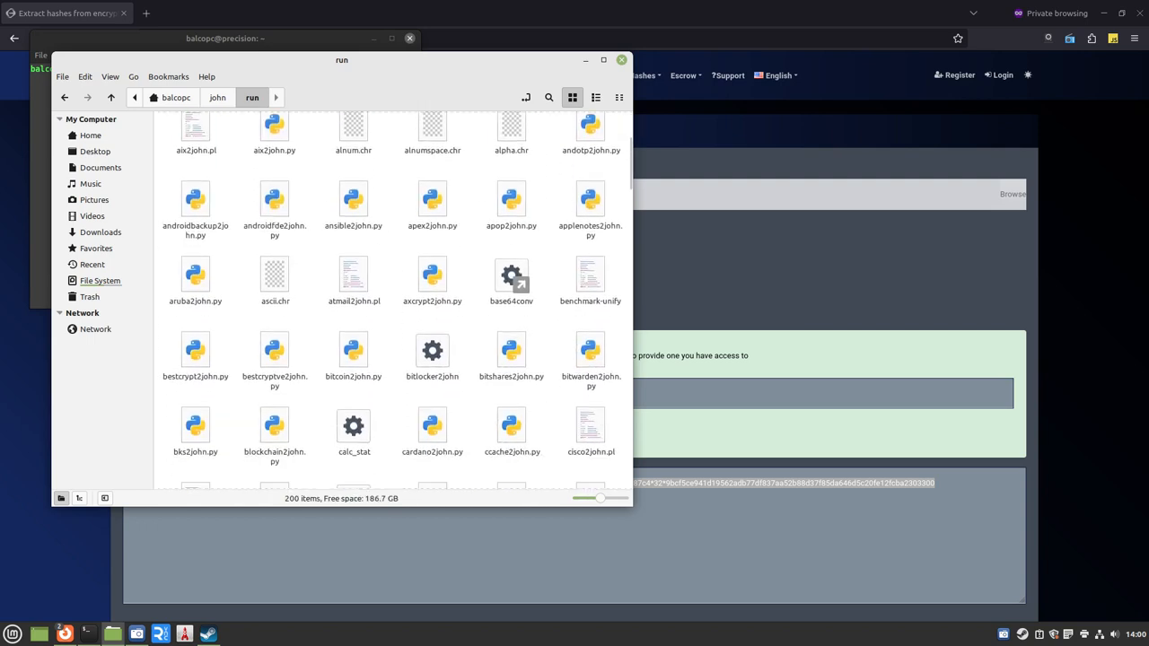
scroll("down", 3)
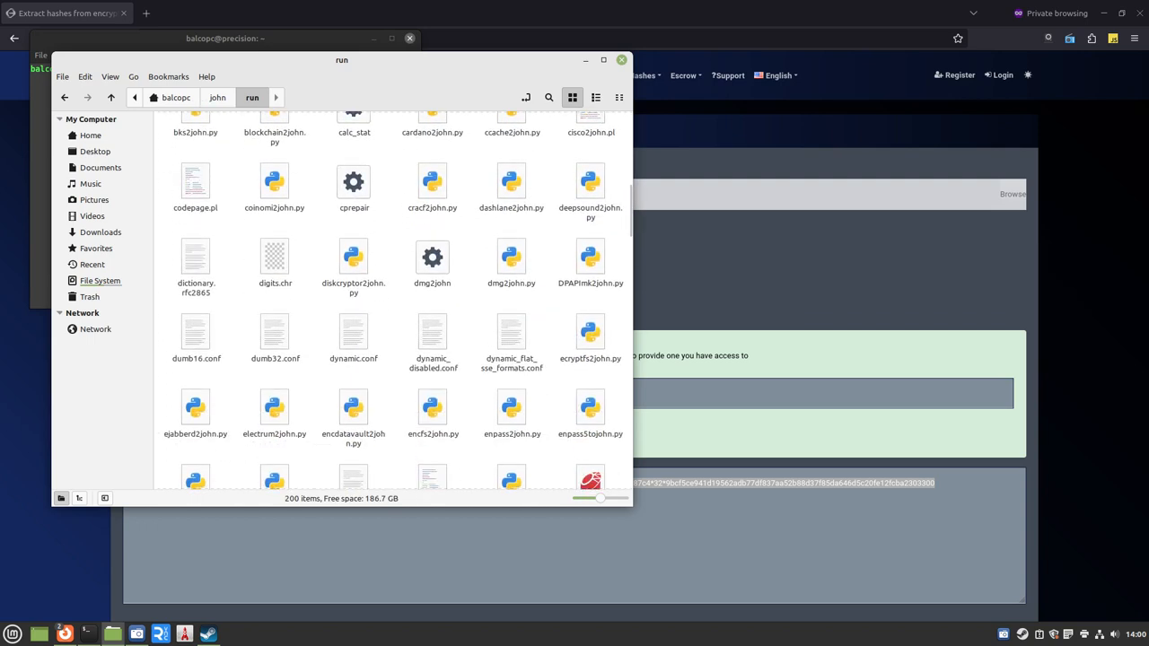
scroll("down", 3)
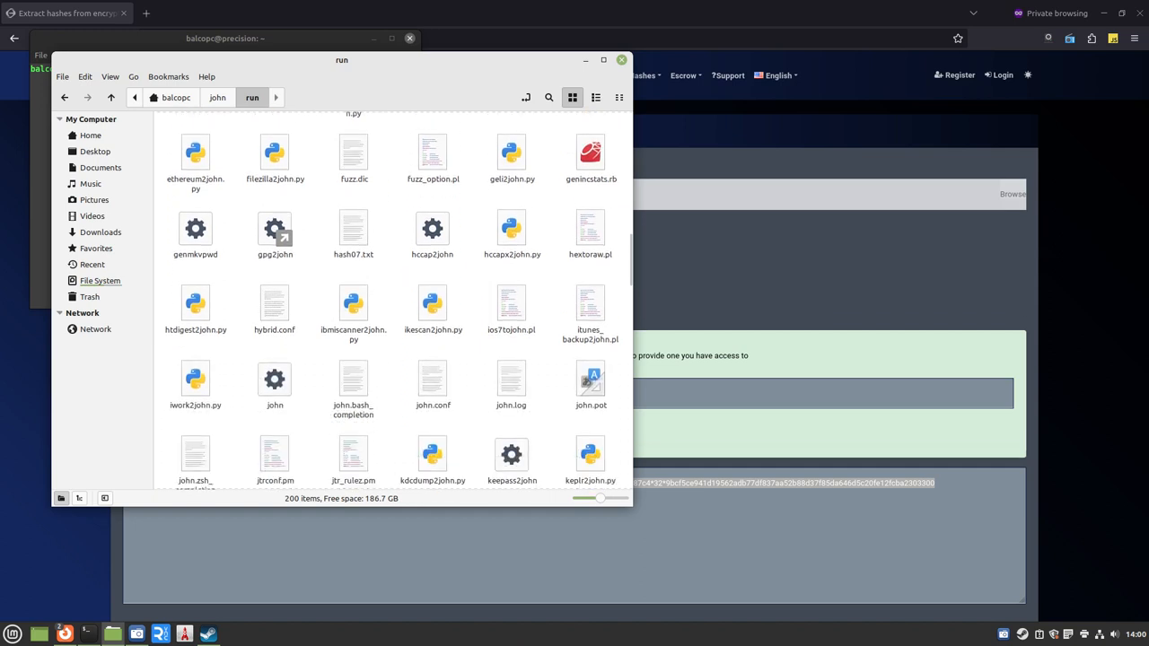
double_click(353, 228)
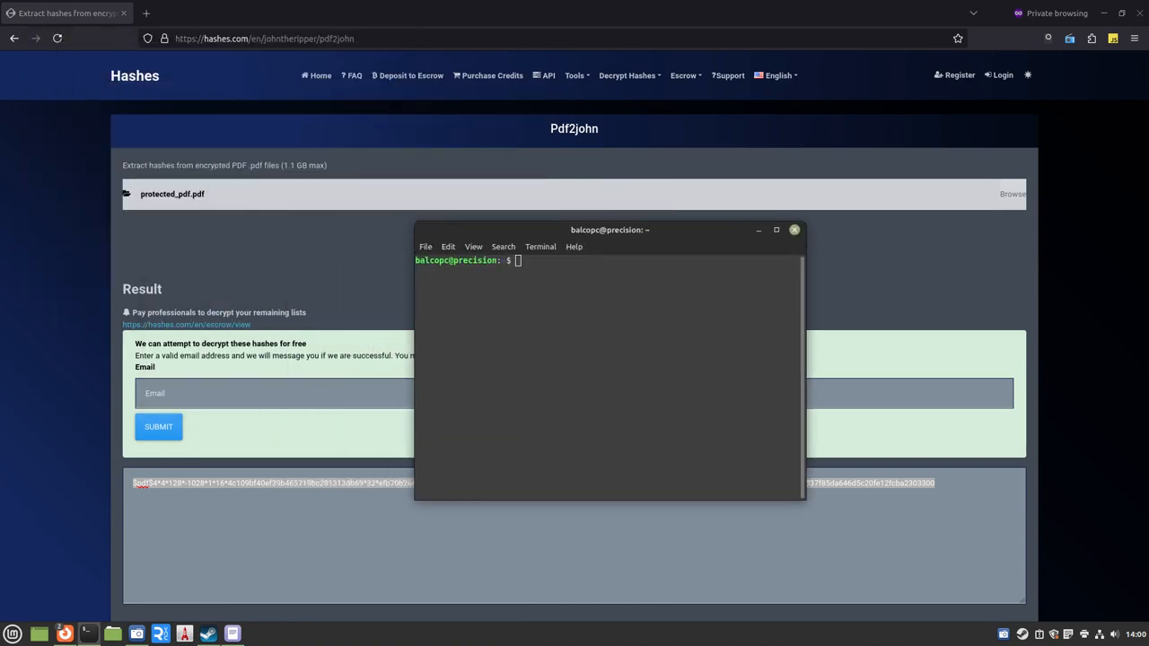
Move into john's run folder and launch ./john on the hash0 file
left_click_drag(610, 229, 580, 208)
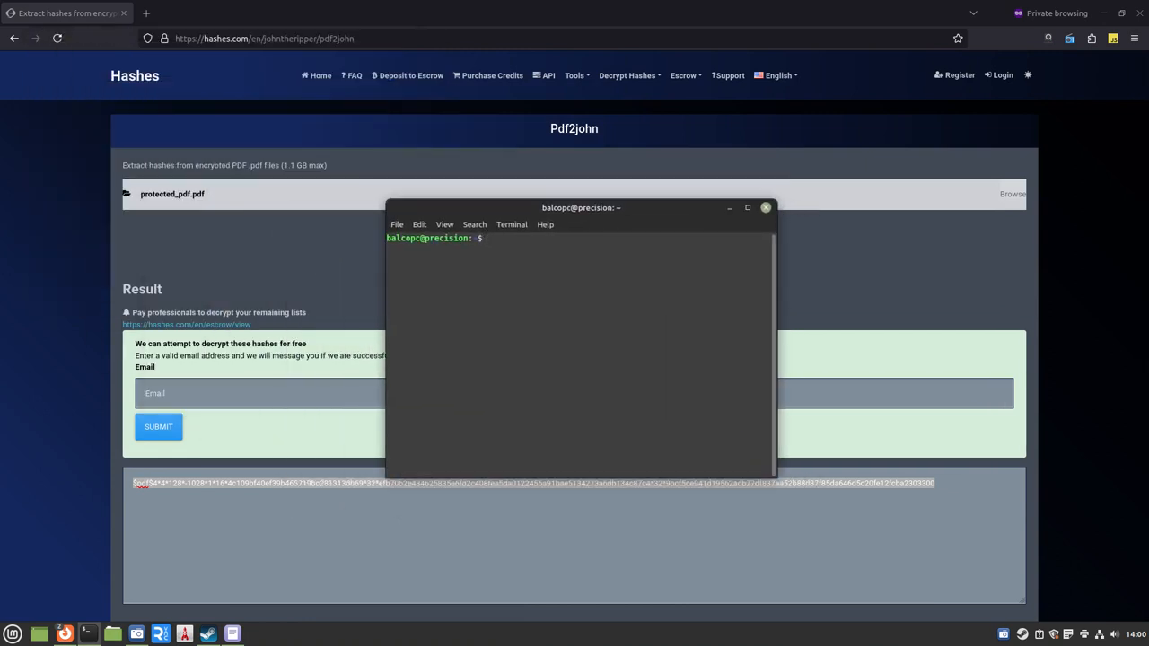
type("cd ho")
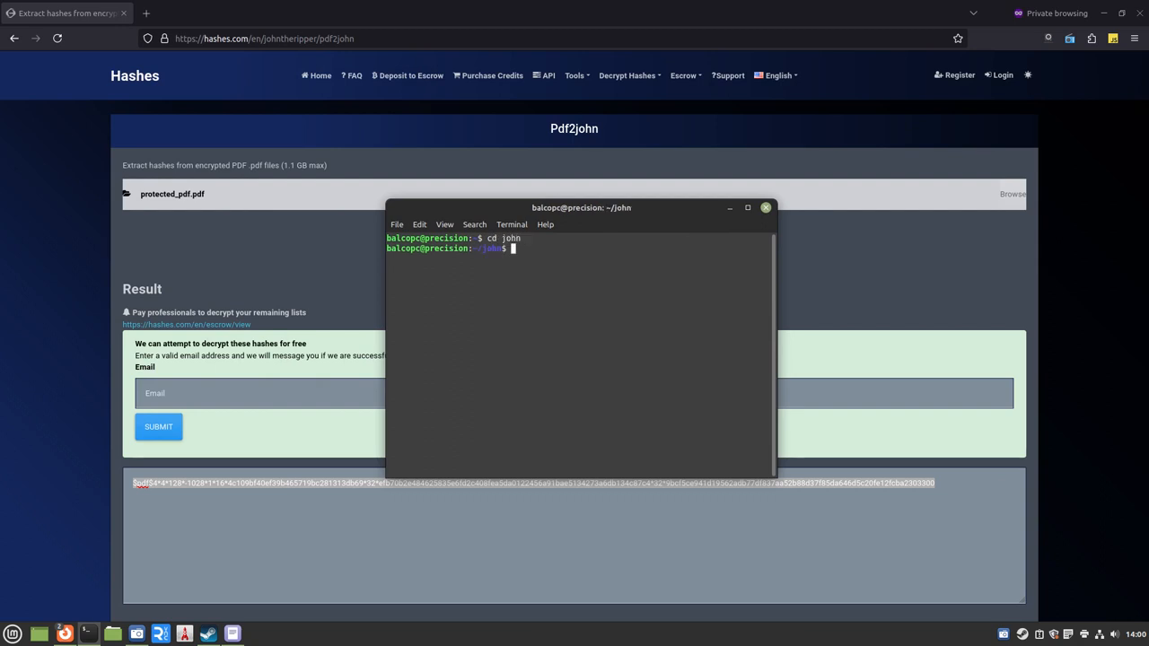
type("cd run")
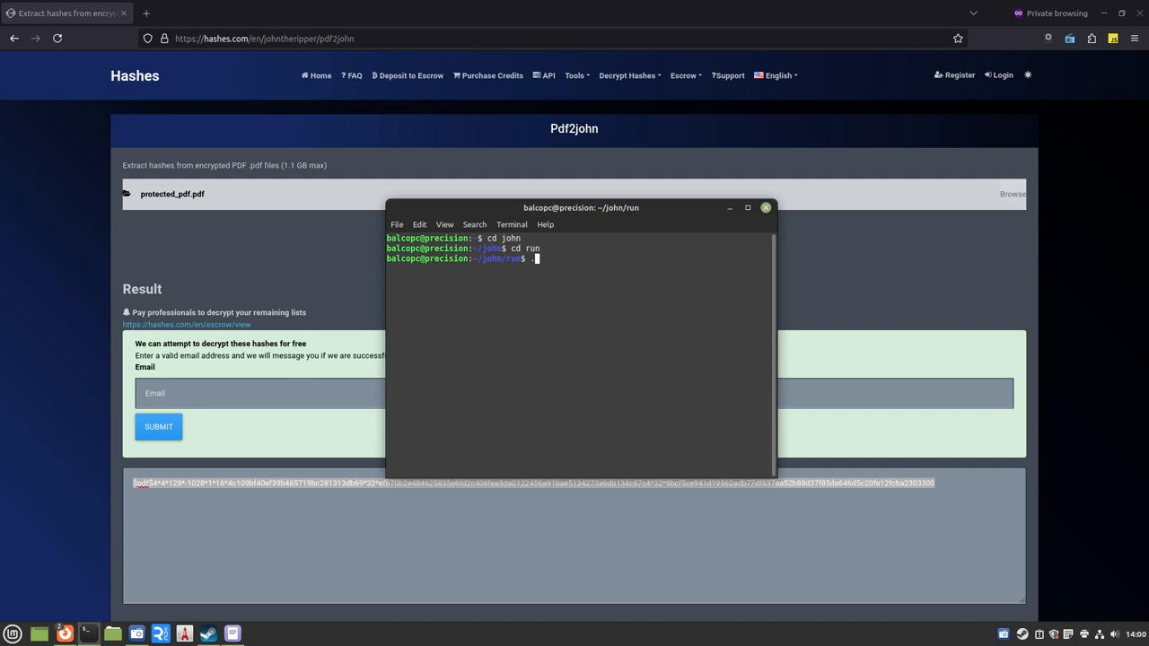
type("./jo")
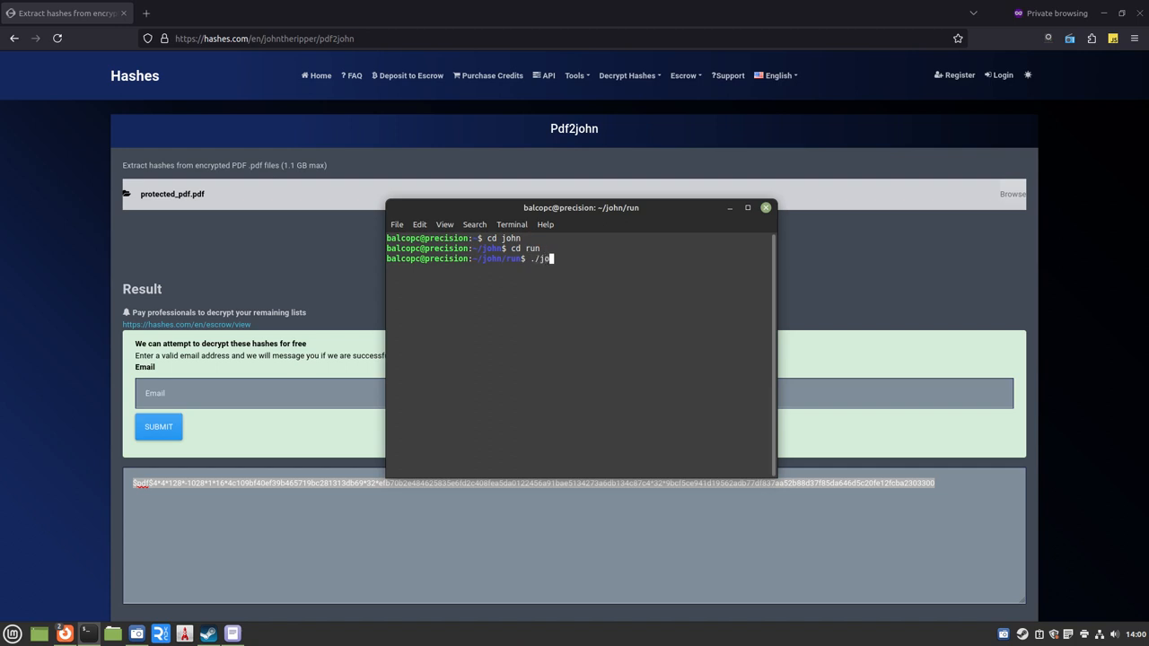
type("hn")
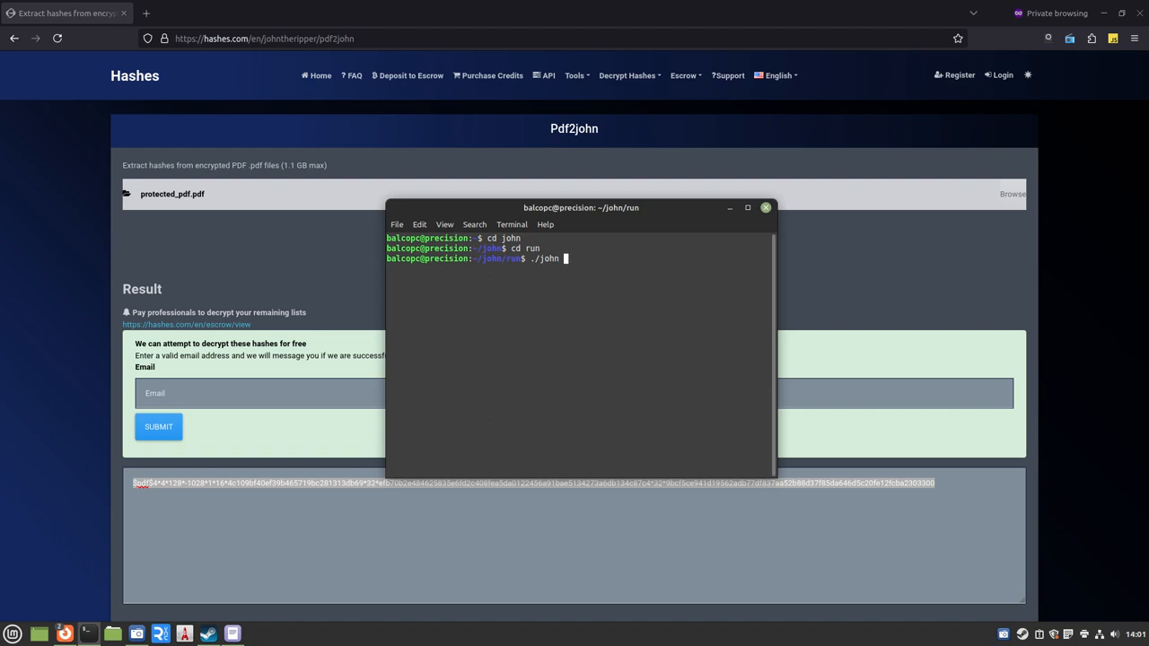
type("has")
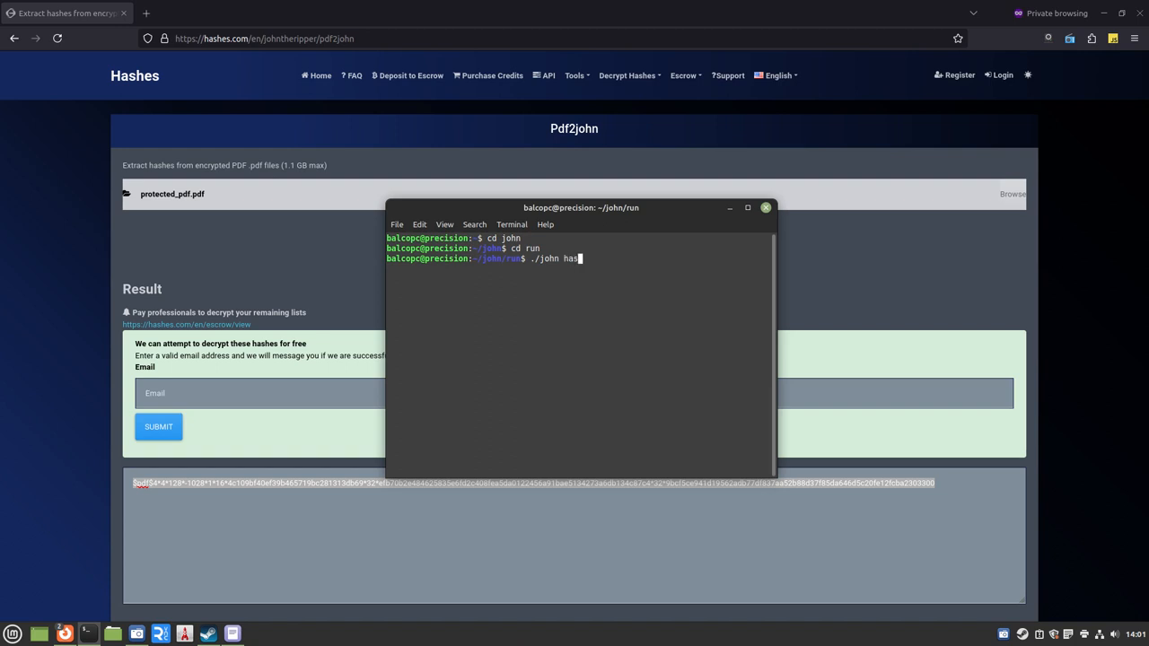
type("h0")
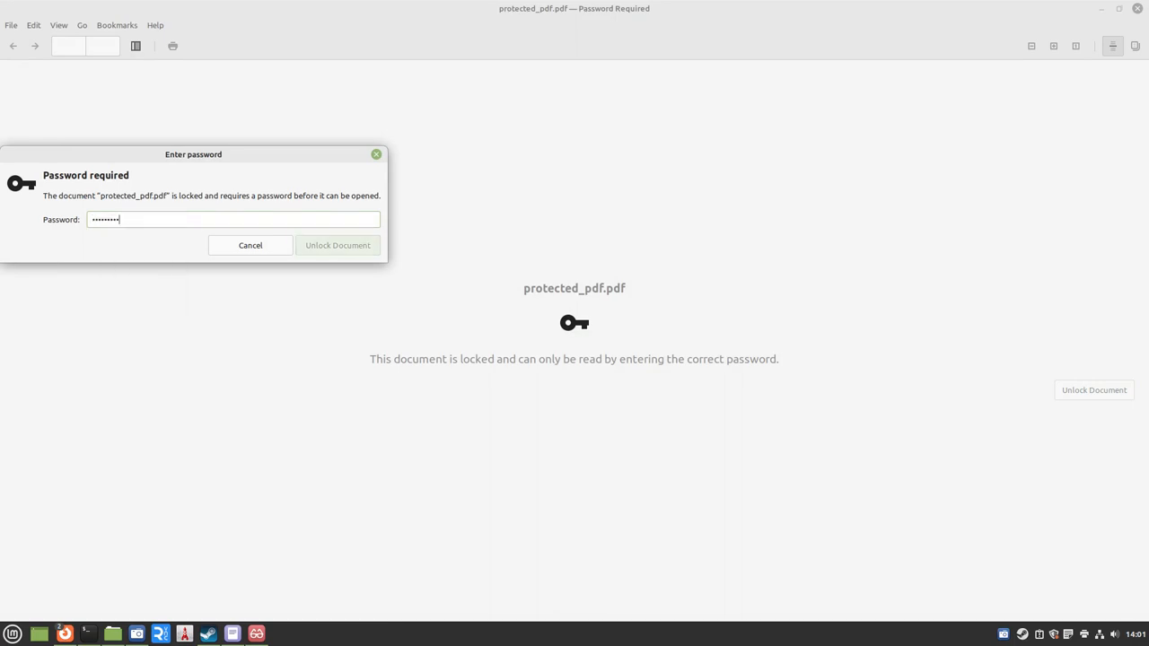
Unlock protected_pdf.pdf in Xreader using the entered cracked password
left_click(338, 245)
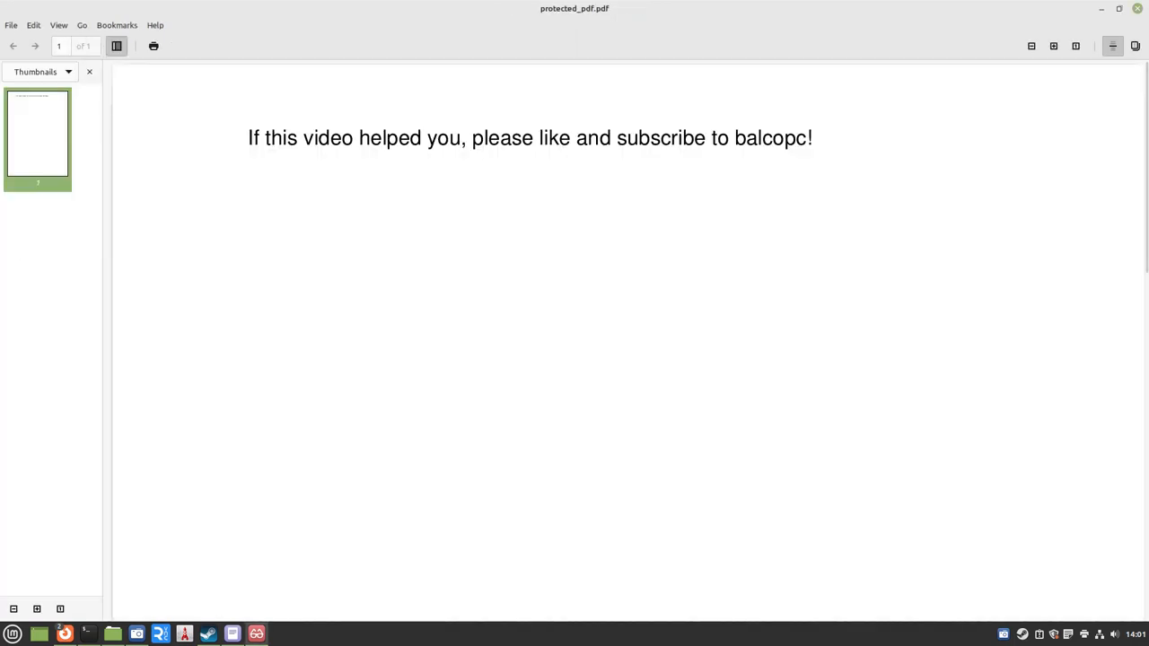